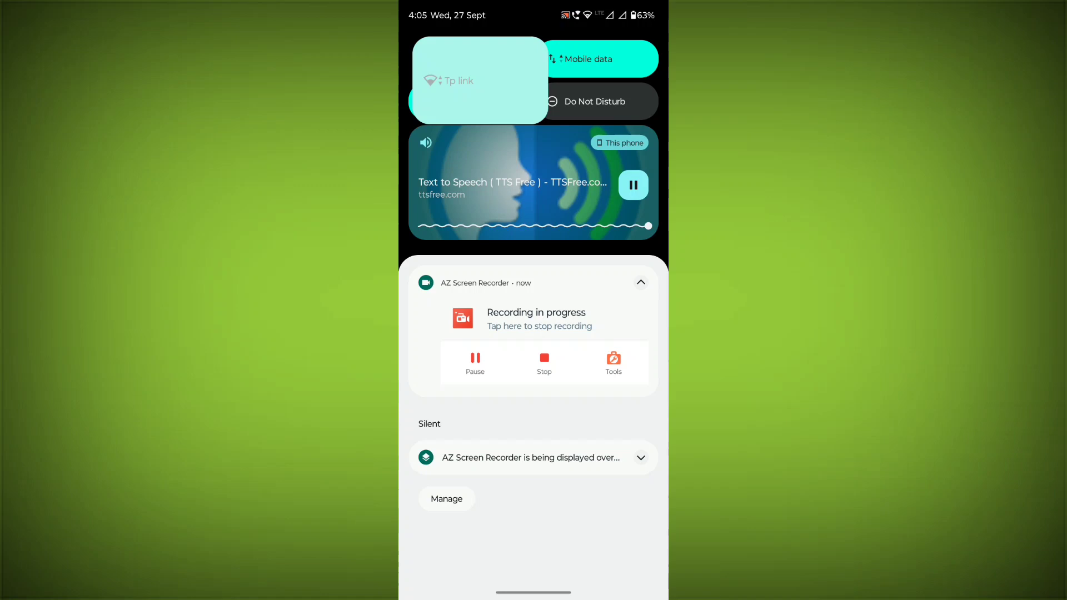
# Step: Close the notification shade to return to the home screen
pyautogui.click(479, 80)
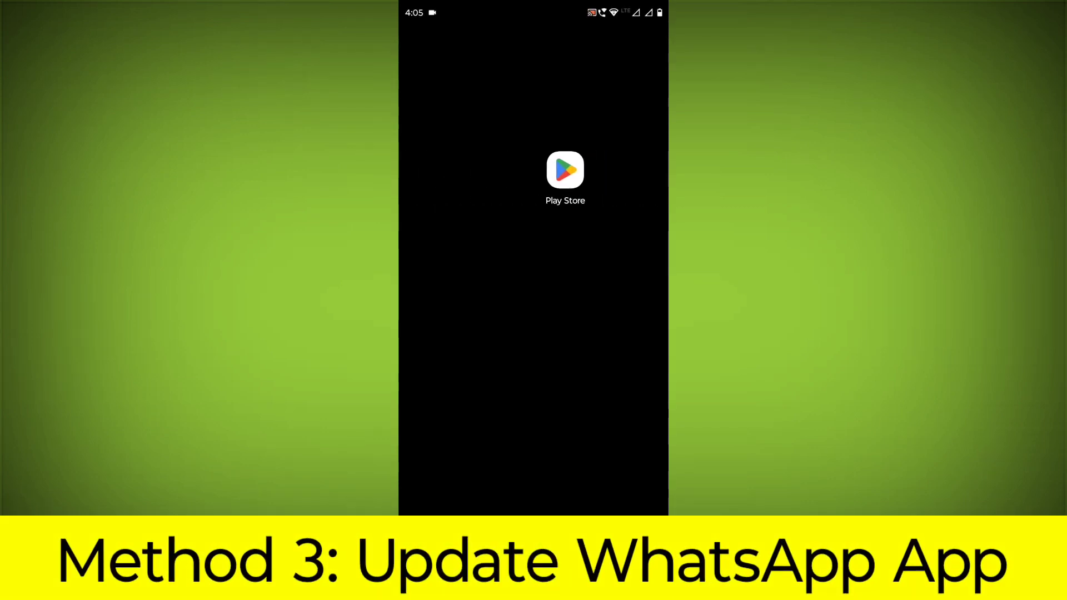
# Step: Search the Play Store for WhatsApp and confirm WhatsApp Messenger needs no update
pyautogui.click(565, 170)
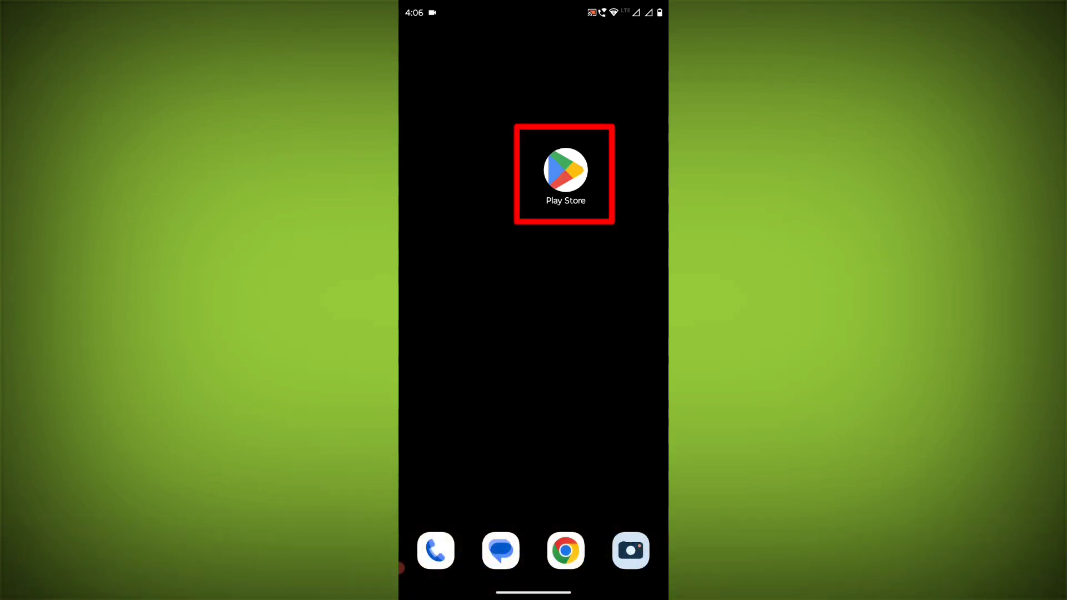
pyautogui.click(565, 169)
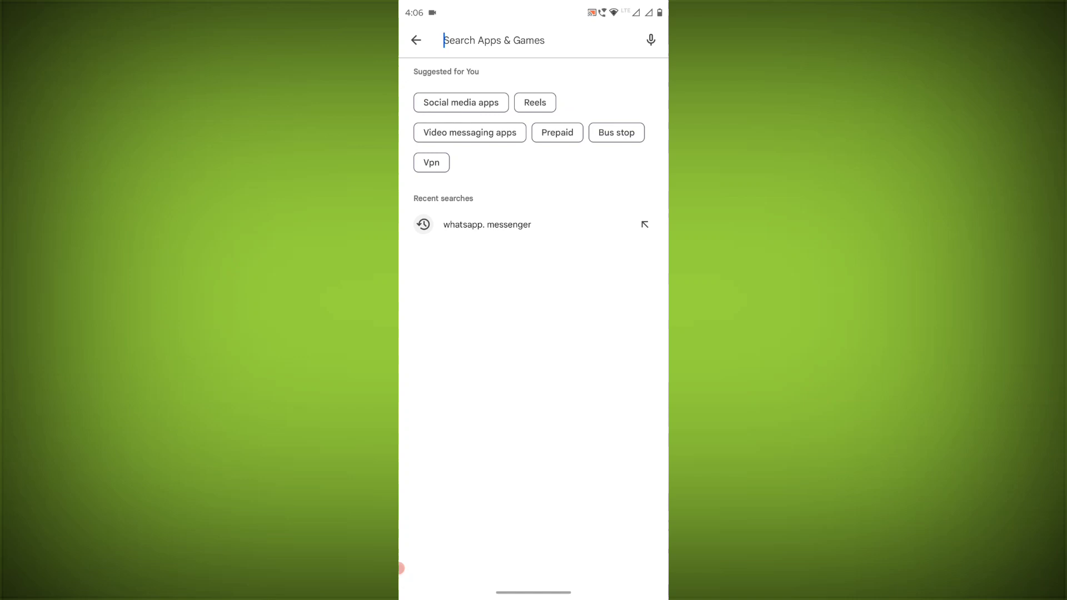
pyautogui.write('whatsapl')
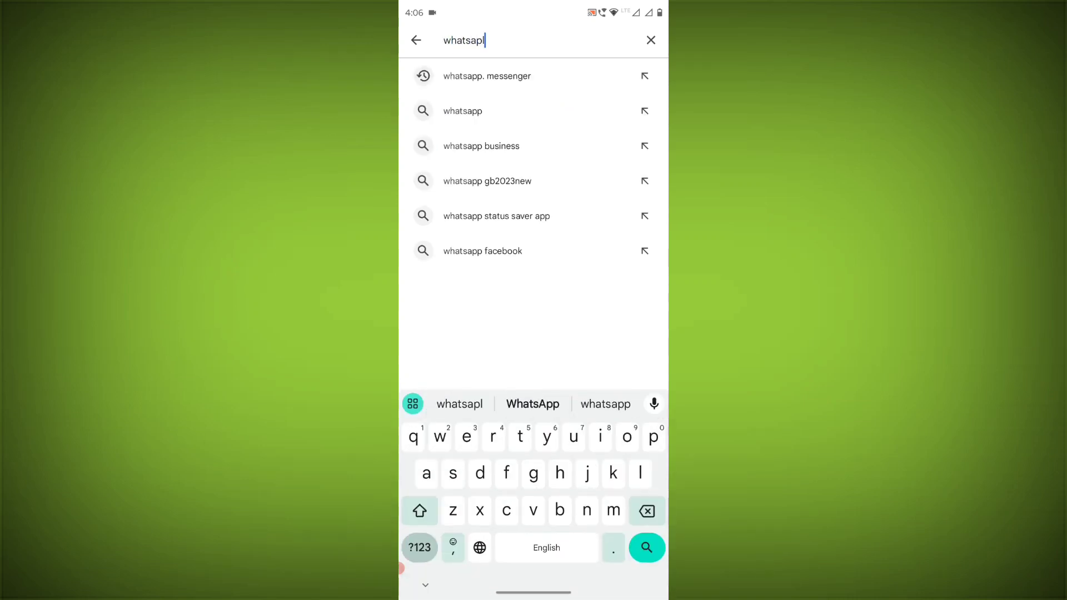
pyautogui.click(646, 548)
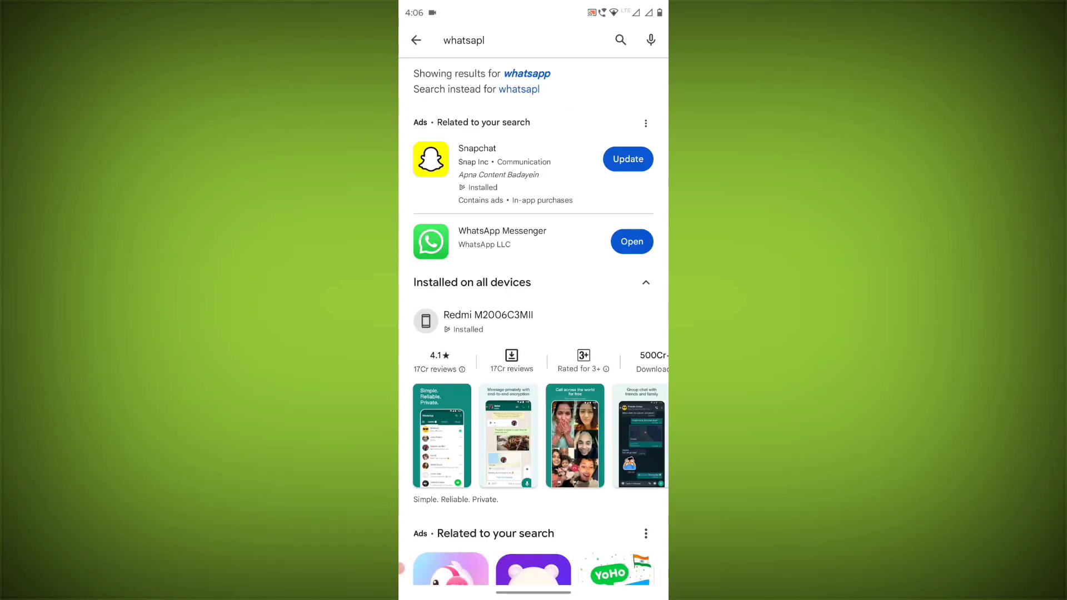
pyautogui.click(501, 230)
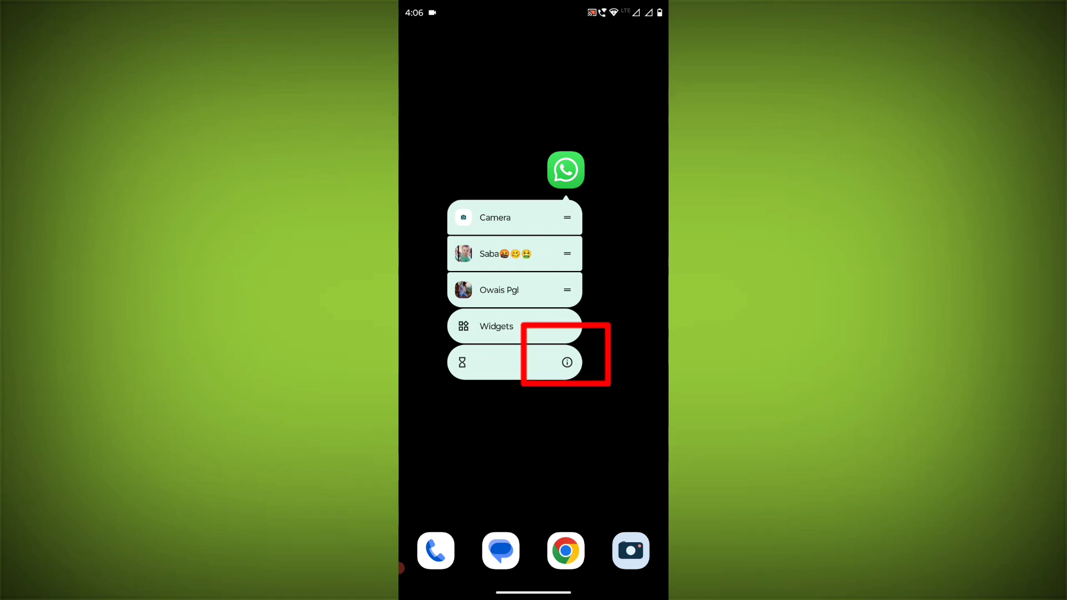
# Step: Open WhatsApp's App info page from its home-screen shortcut menu
pyautogui.click(566, 362)
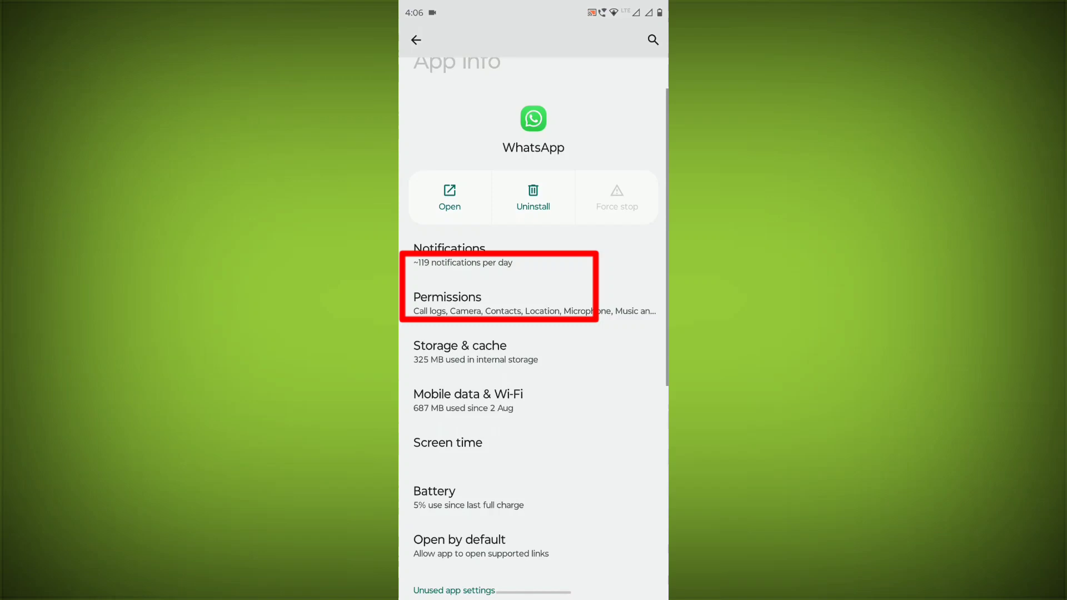
# Step: Clear WhatsApp's cache to 0 B and delete its stored app data
pyautogui.click(460, 352)
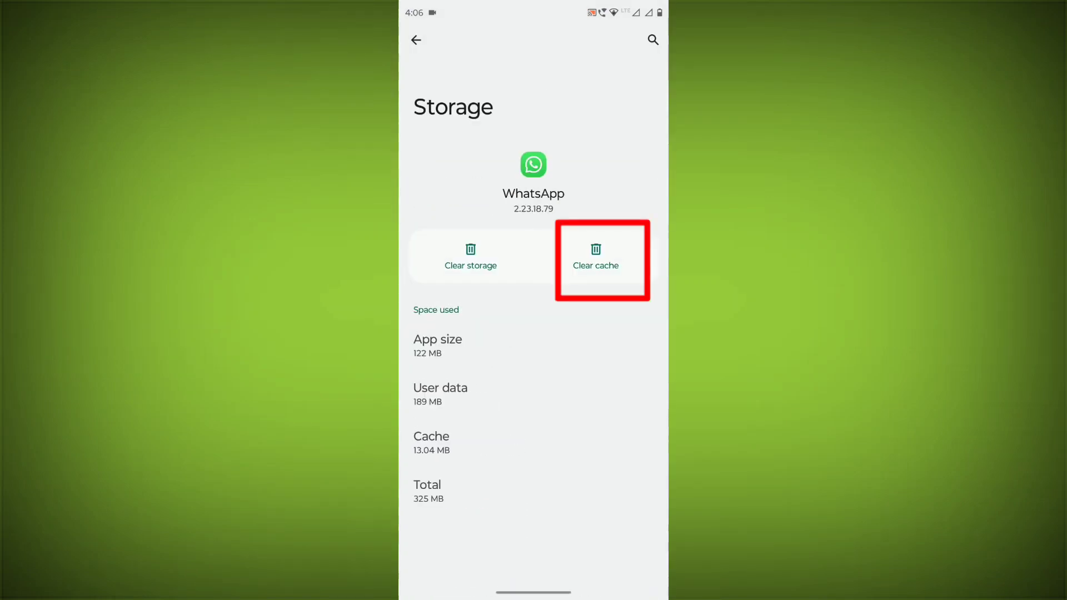
pyautogui.click(594, 257)
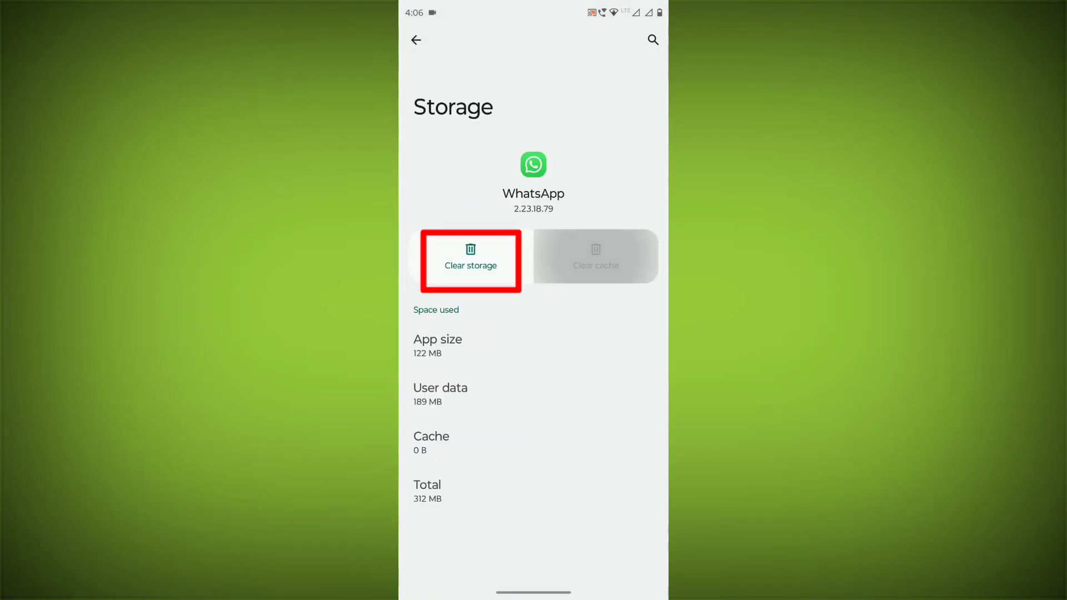
pyautogui.click(469, 264)
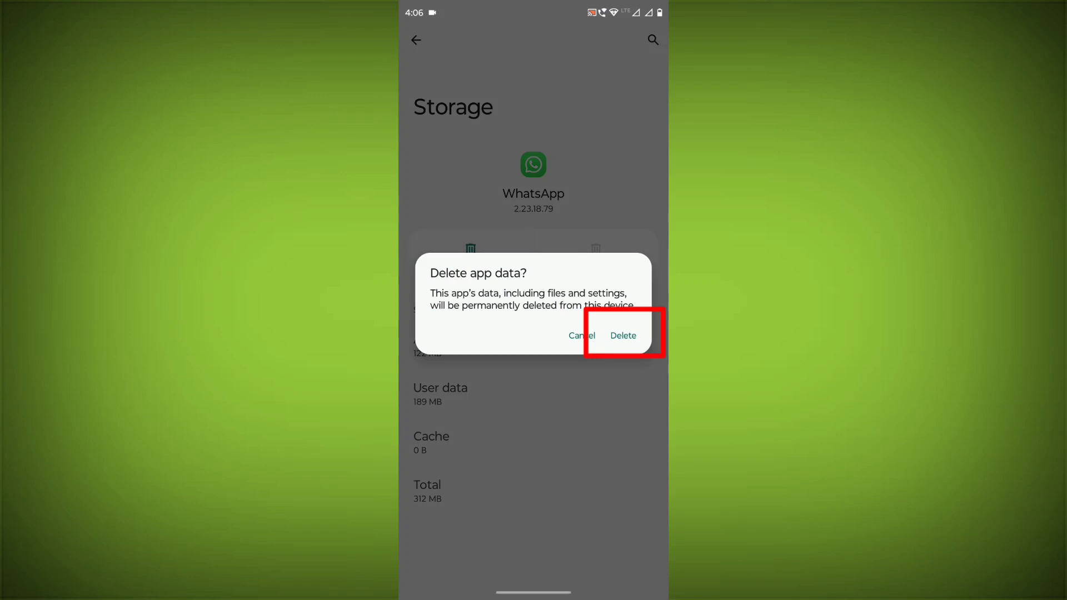
pyautogui.click(621, 334)
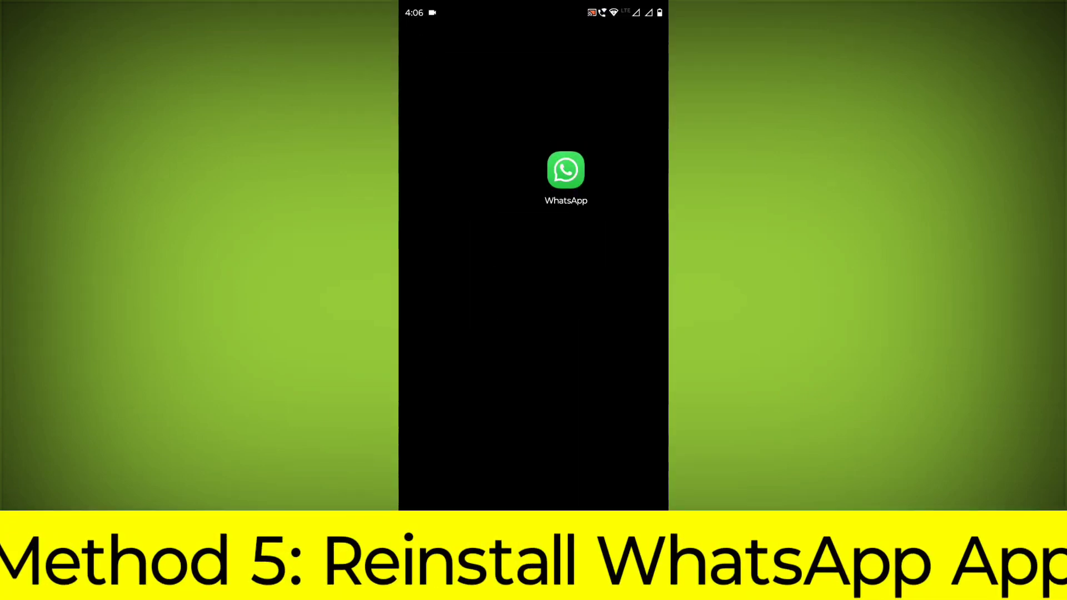